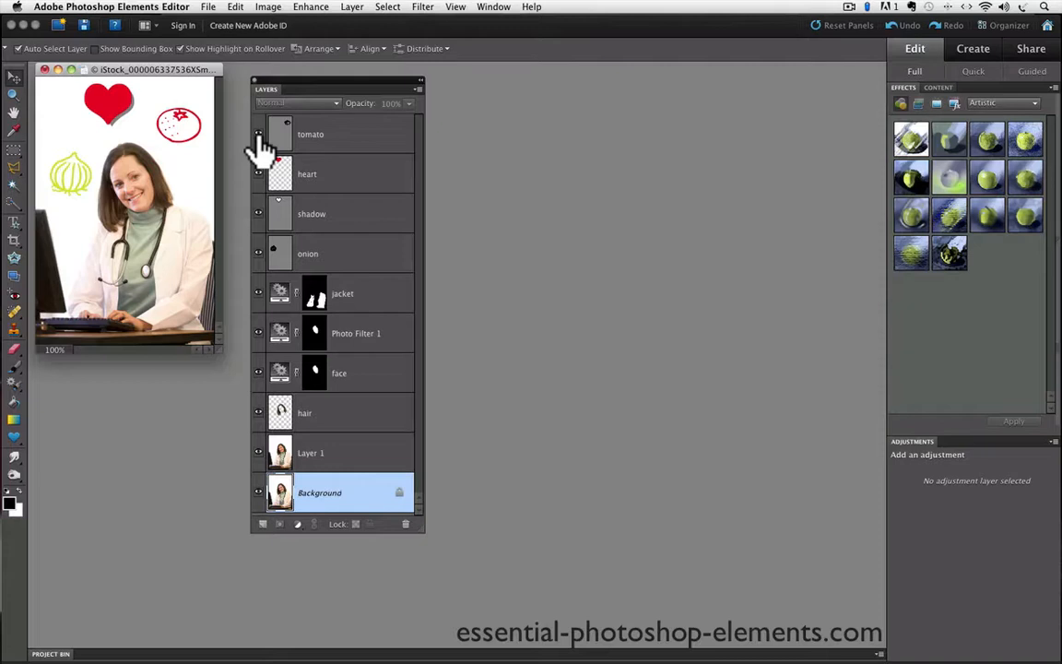
- Hide the layers above Background so only the doctor photo remains visible
{"action": "left_click", "coordinate": [258, 133]}
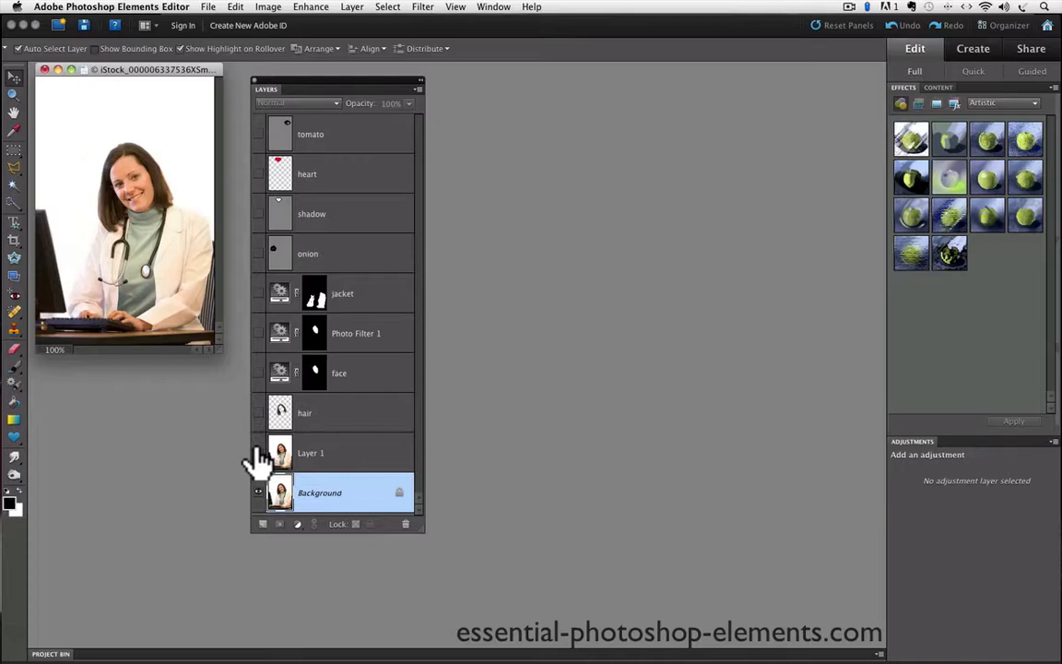
{"action": "mouse_move", "coordinate": [261, 509]}
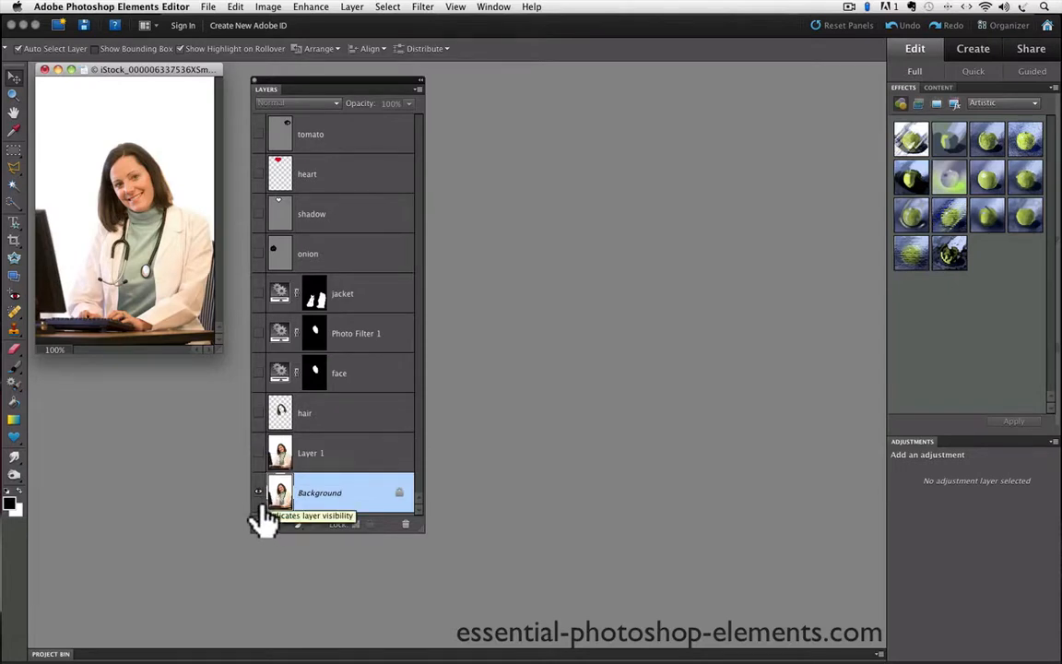
{"action": "mouse_move", "coordinate": [175, 267]}
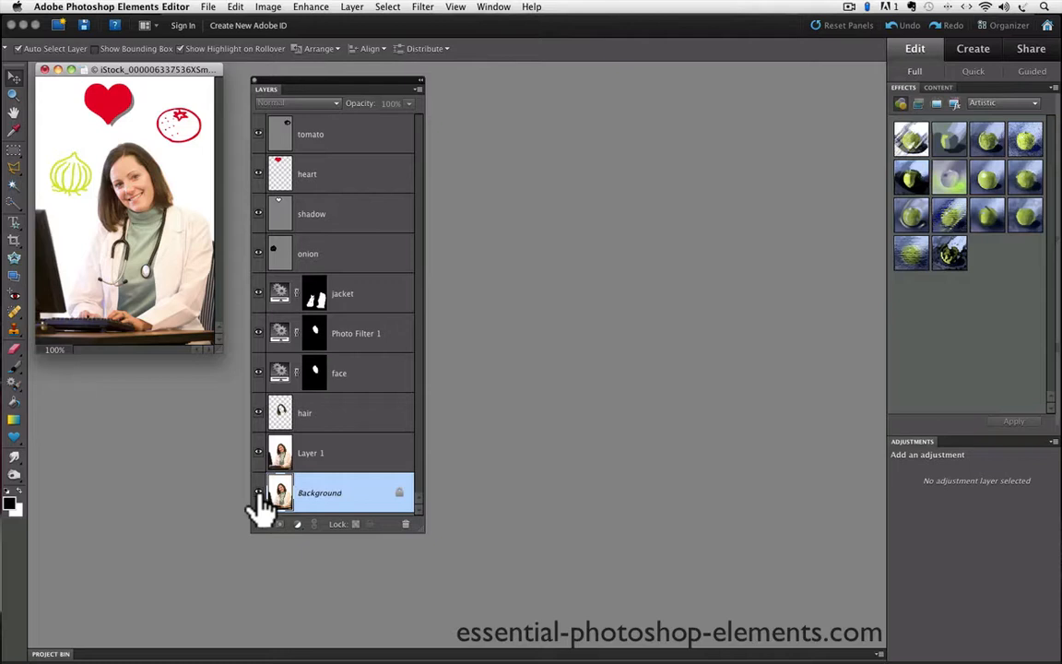
{"action": "mouse_move", "coordinate": [211, 462]}
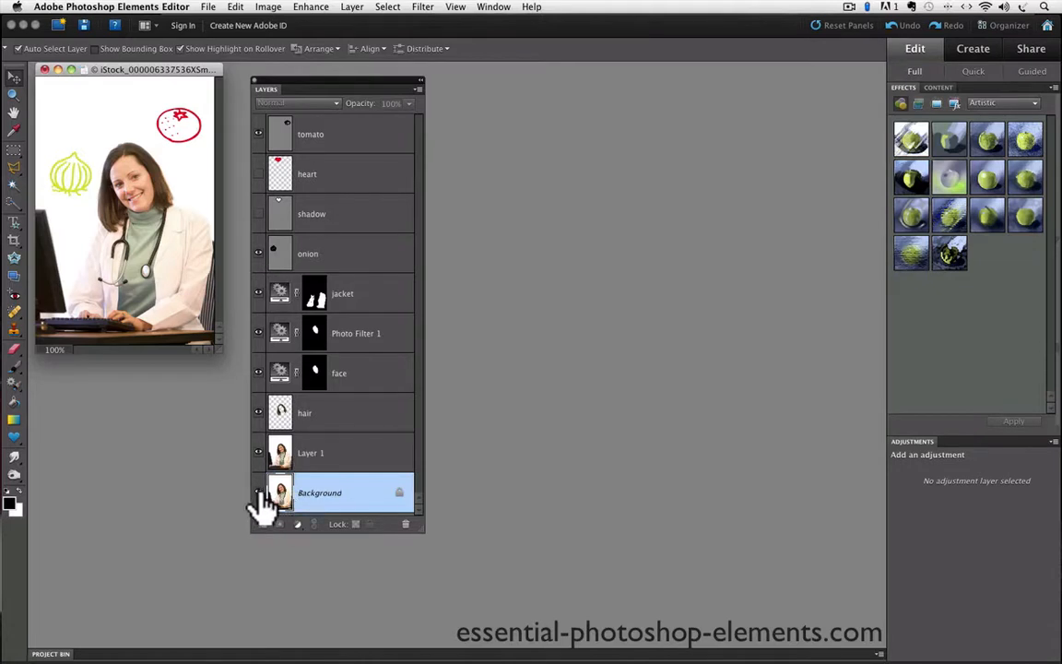
{"action": "mouse_move", "coordinate": [258, 494]}
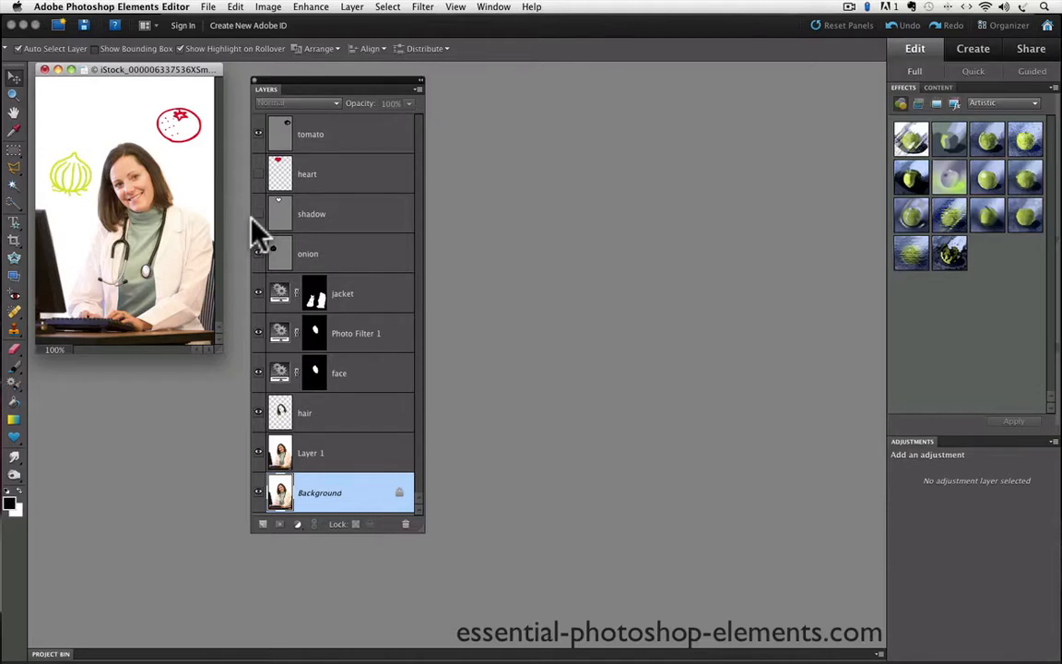
{"action": "mouse_move", "coordinate": [265, 249]}
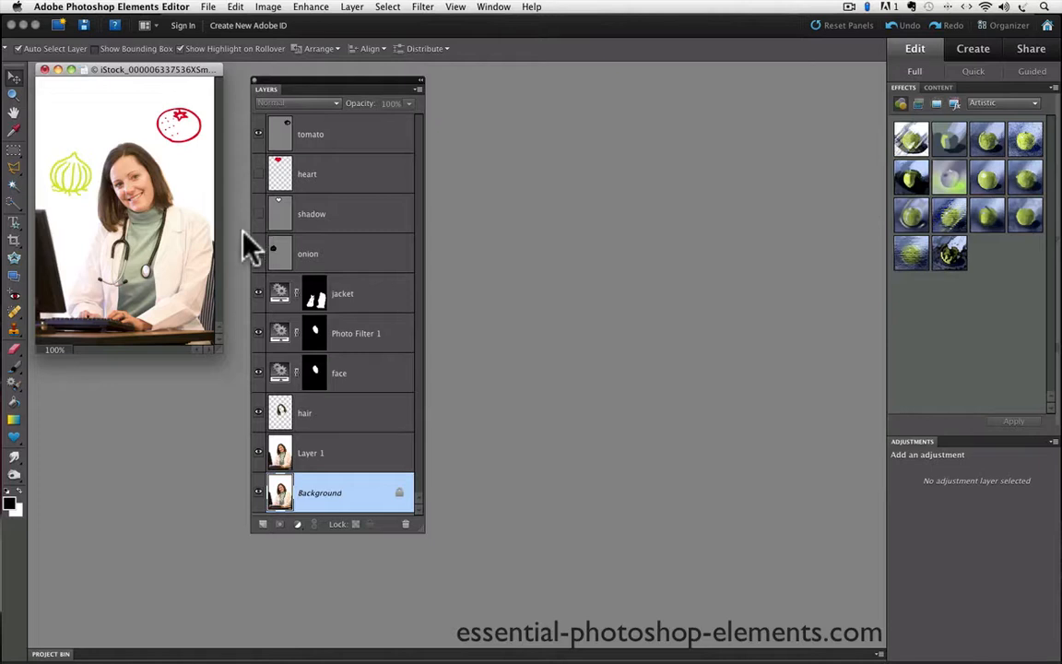